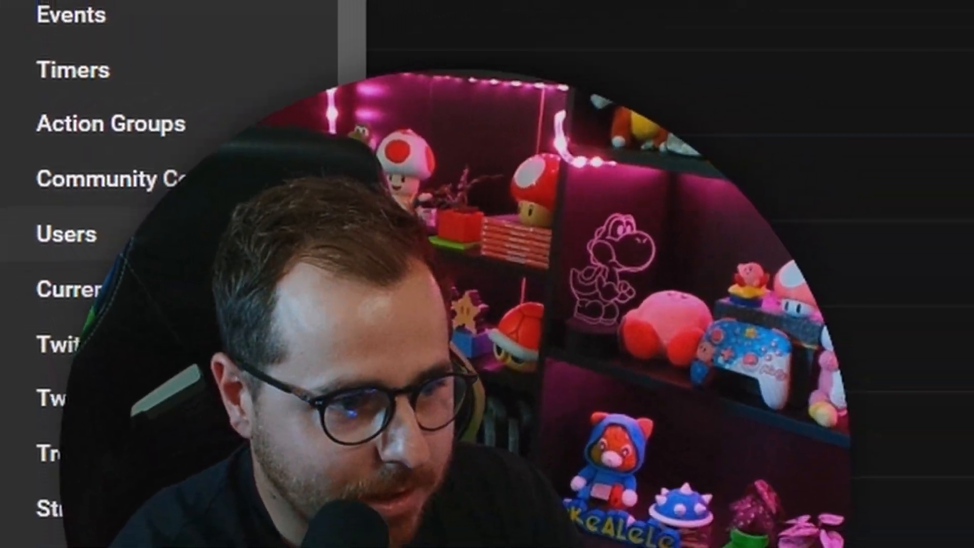
# - Show the Users page listing viewers with their roles and watch time
pyautogui.click(66, 234)
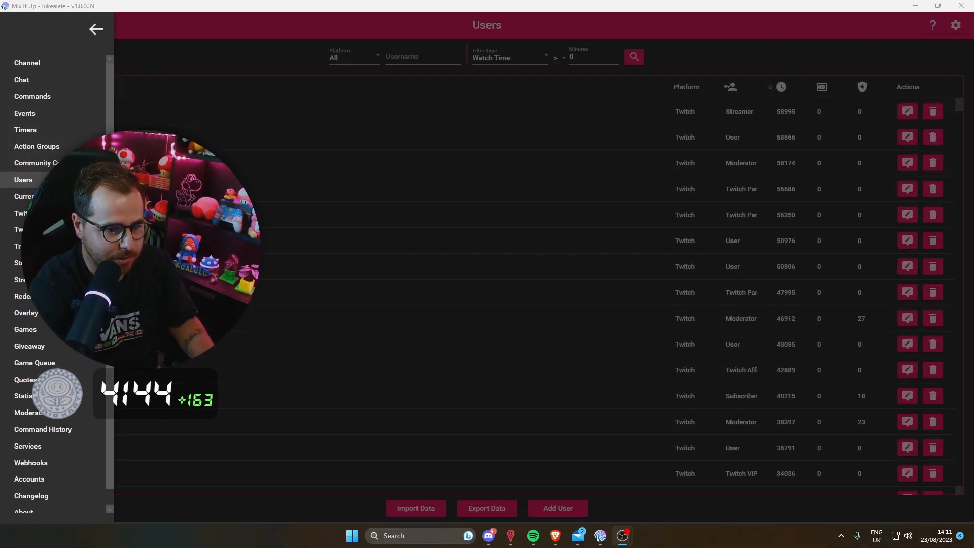
pyautogui.click(95, 28)
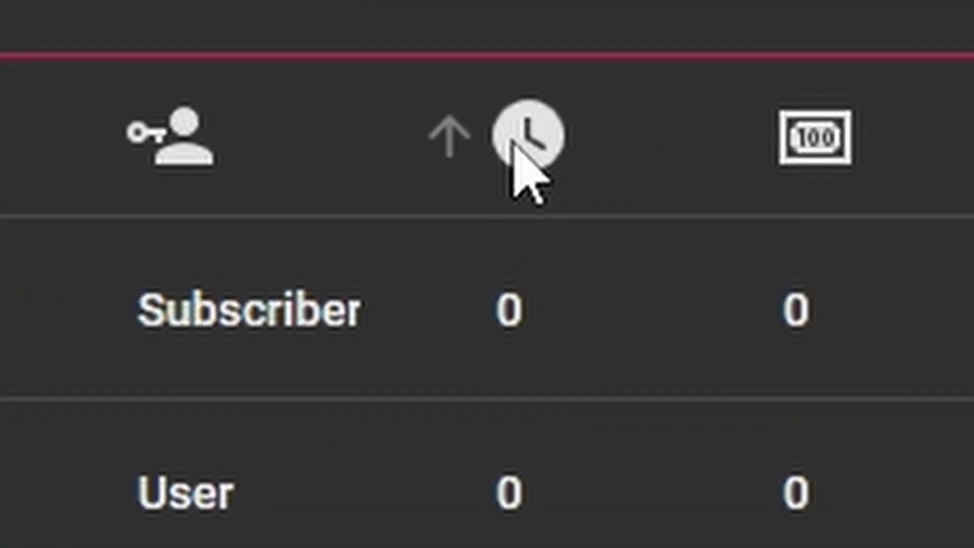
# - Sort the user list by watch time, longest-watching viewers first
pyautogui.click(454, 135)
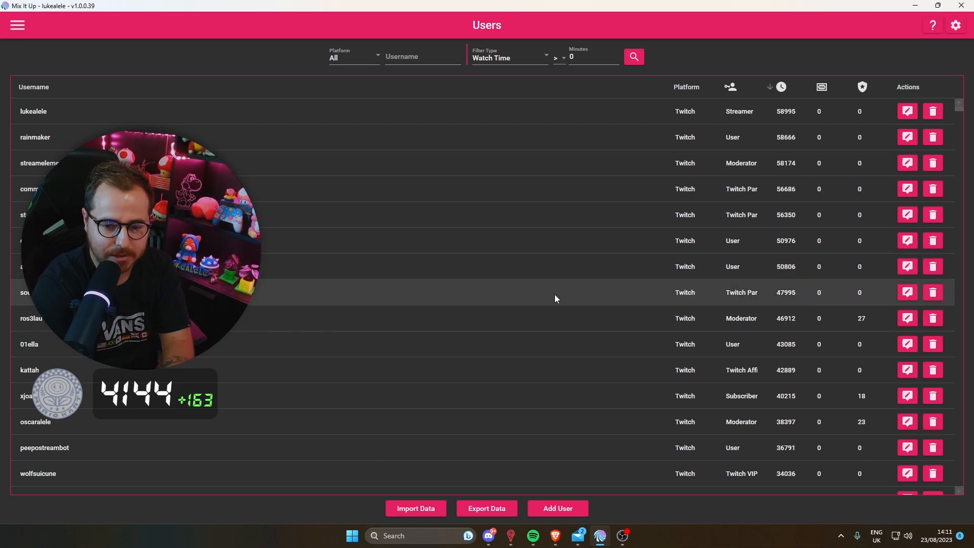
pyautogui.scroll(-3)
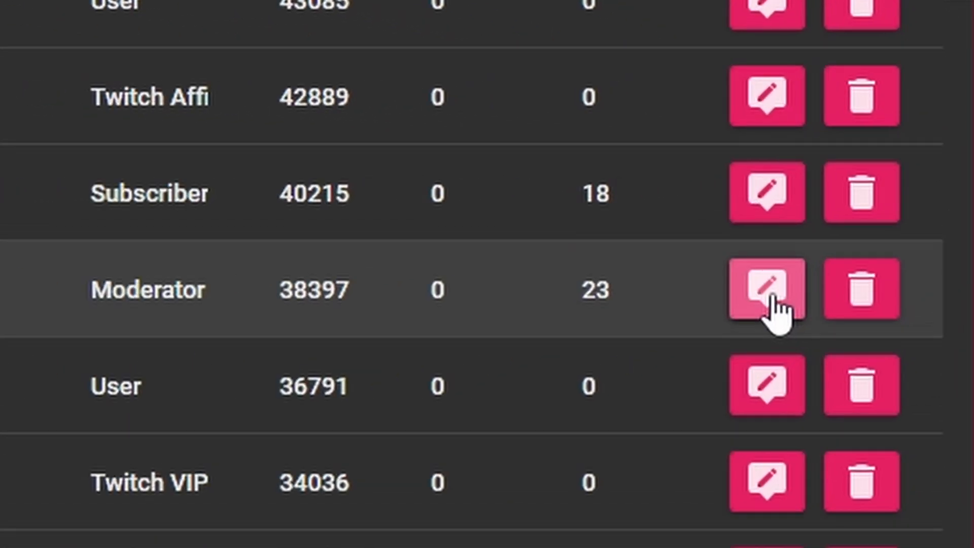
# - Bring up the moderator's custom entrance command in the Command Editor
pyautogui.scroll(-3)
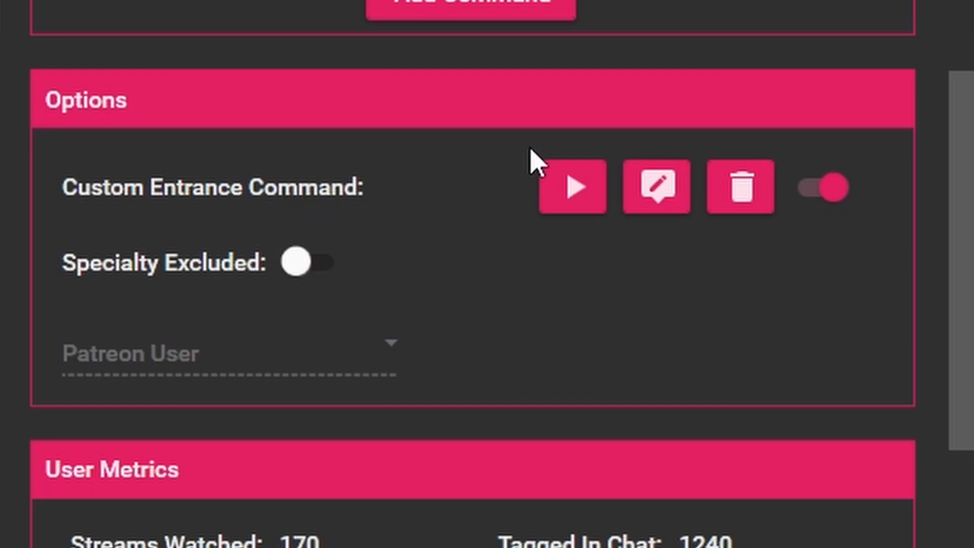
pyautogui.click(655, 186)
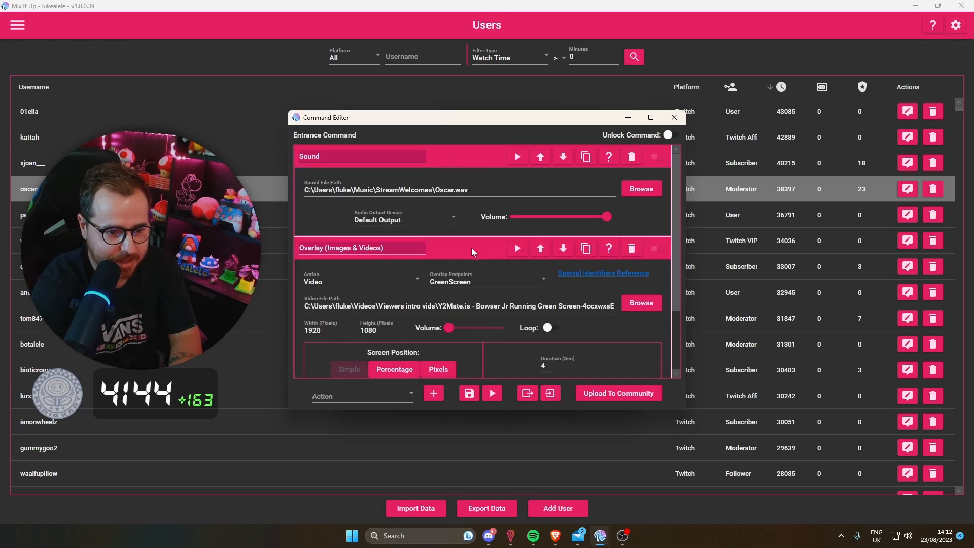
# - Reveal the entrance command's Chat Message action with its greeting text
pyautogui.scroll(-3)
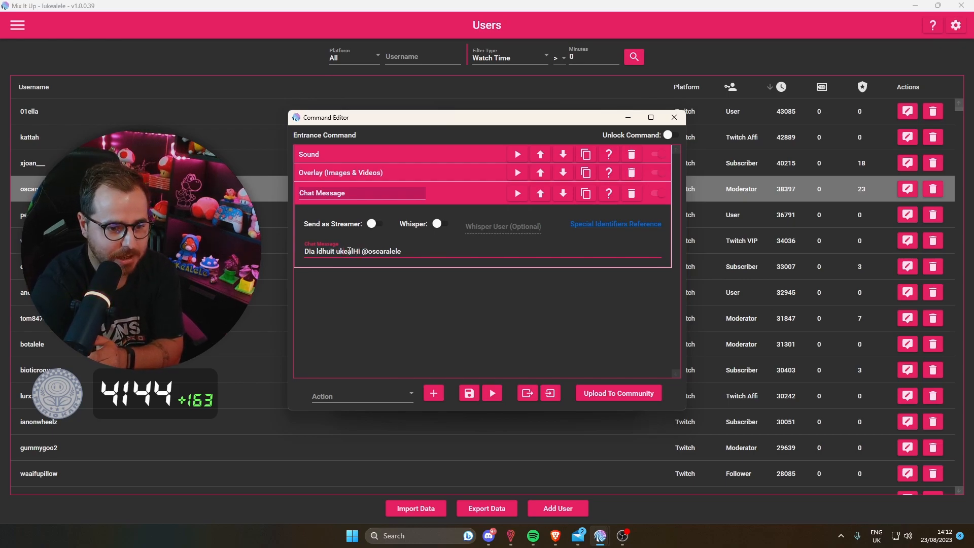
# - Select the word 'dhuit' in the greeting, then collapse the Chat Message action
pyautogui.doubleClick(324, 251)
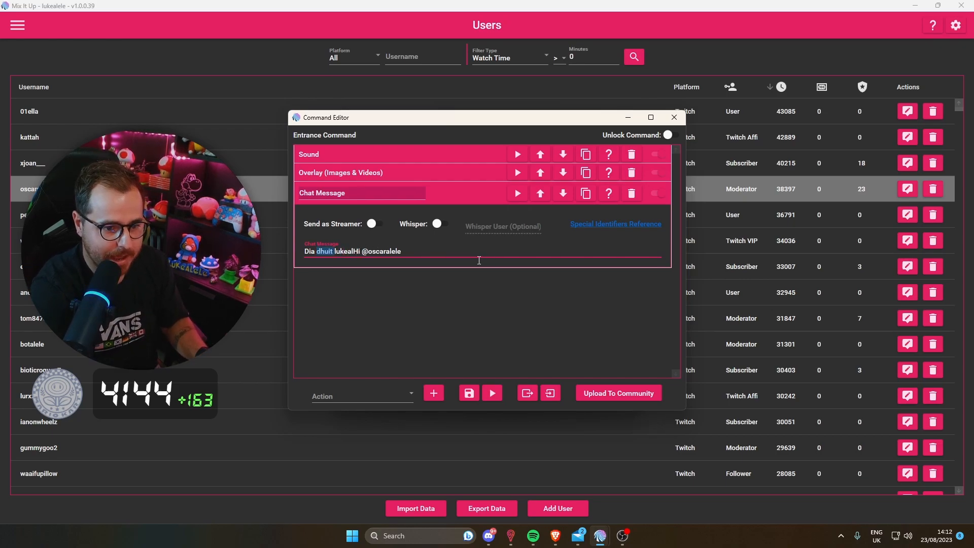
pyautogui.click(309, 154)
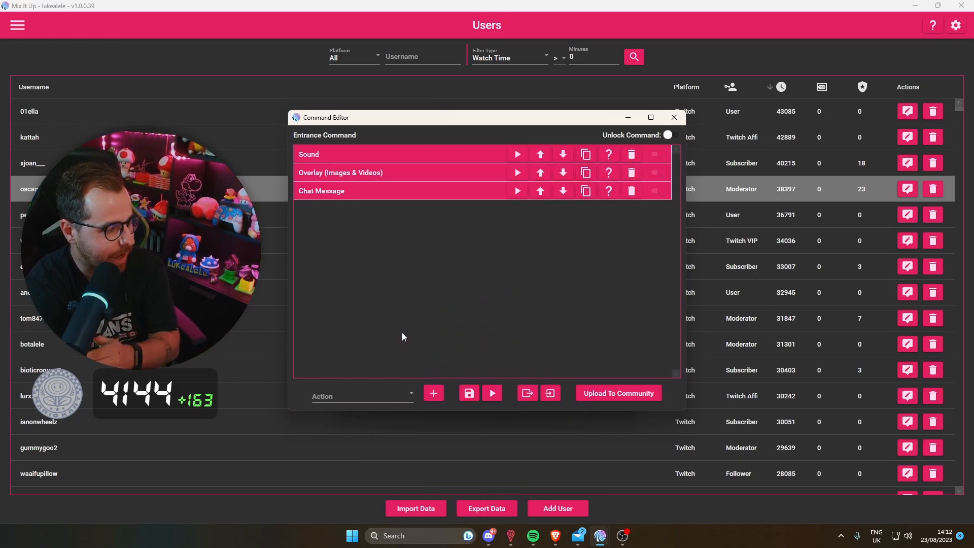
pyautogui.moveTo(330, 293)
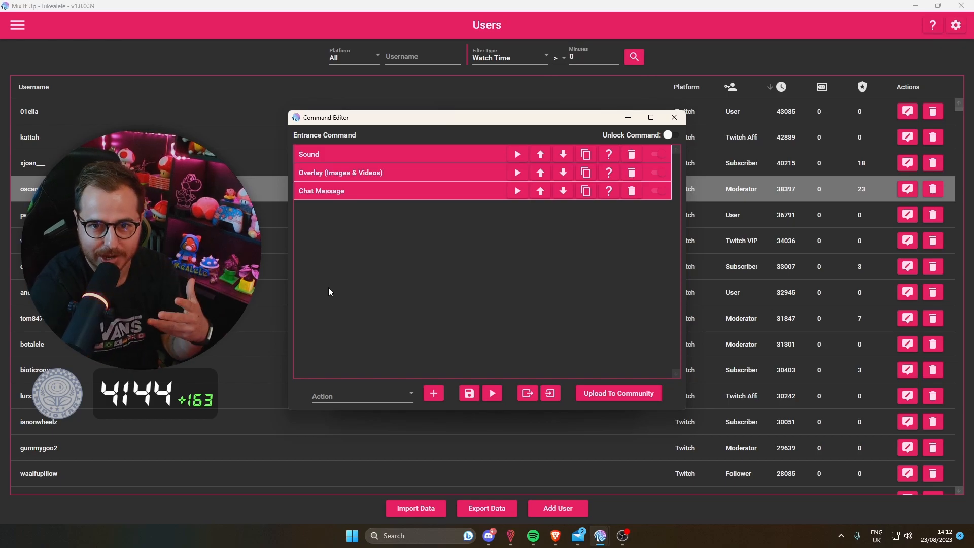